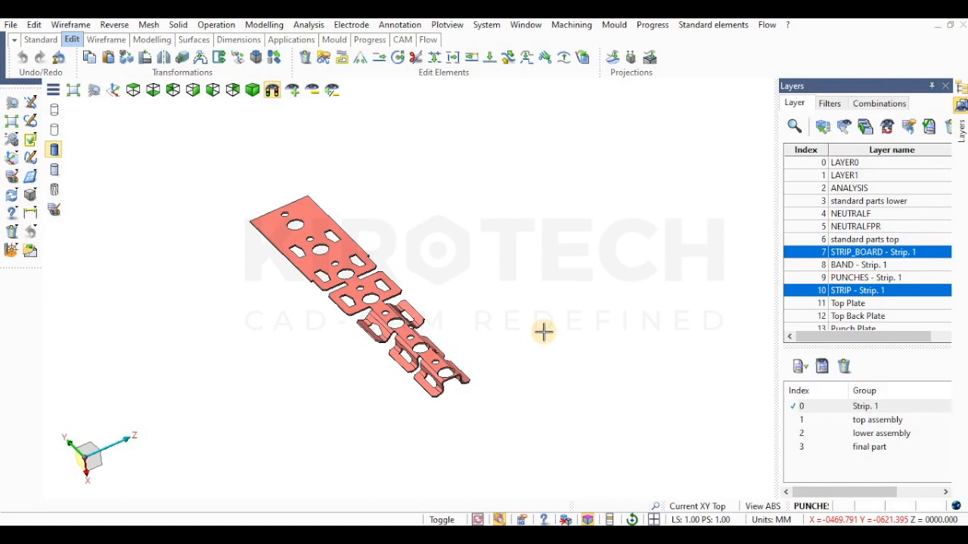
mouse_move(726, 378)
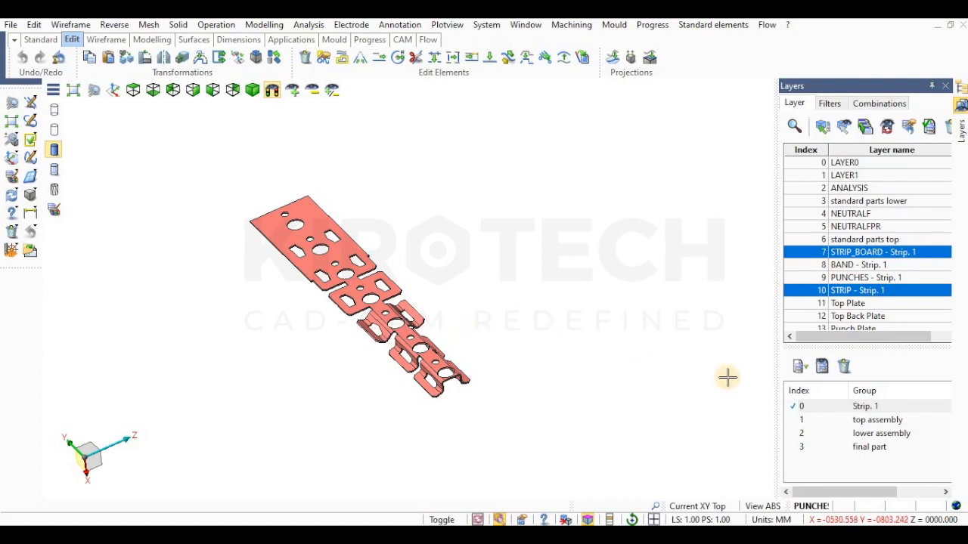
mouse_move(740, 415)
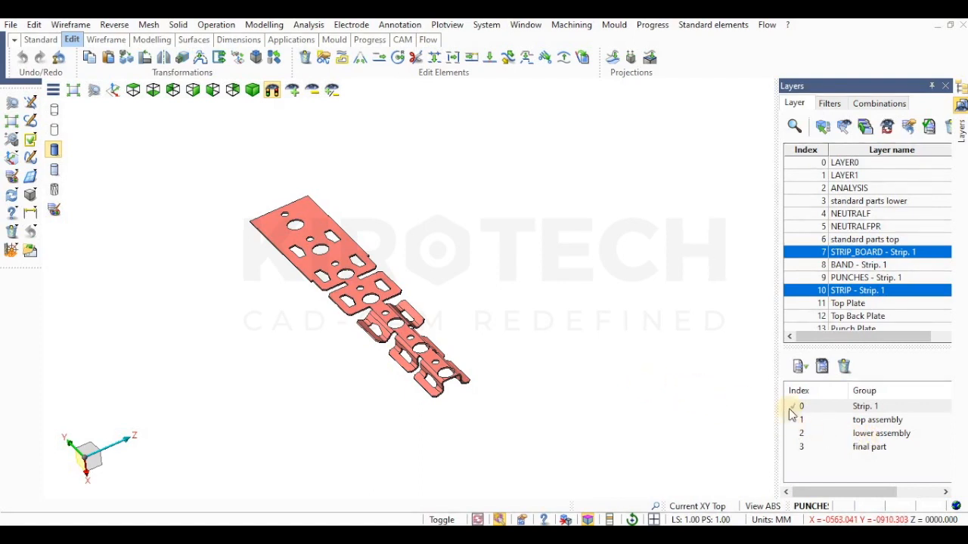
Tick the 'final part' group so the bent part shows at the strip's end.
left_click(792, 406)
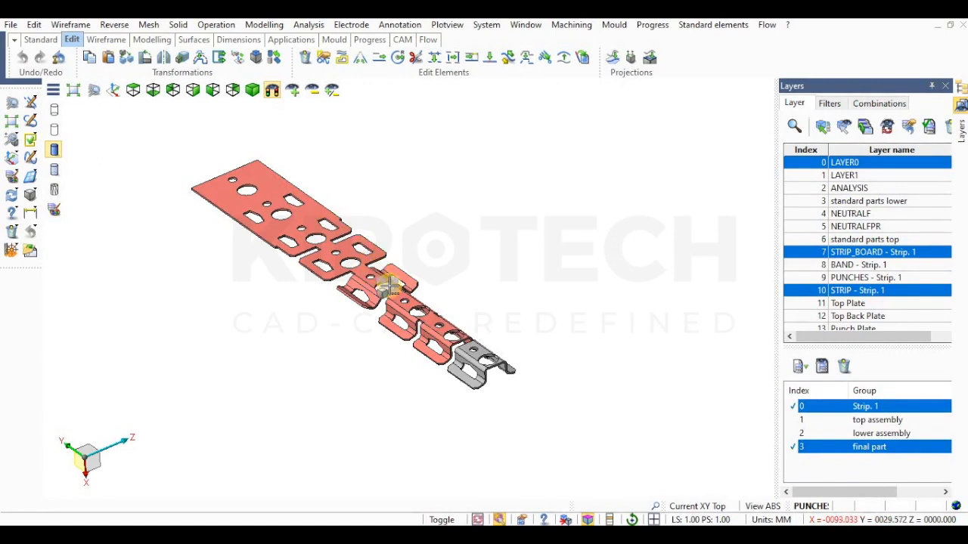
mouse_move(465, 360)
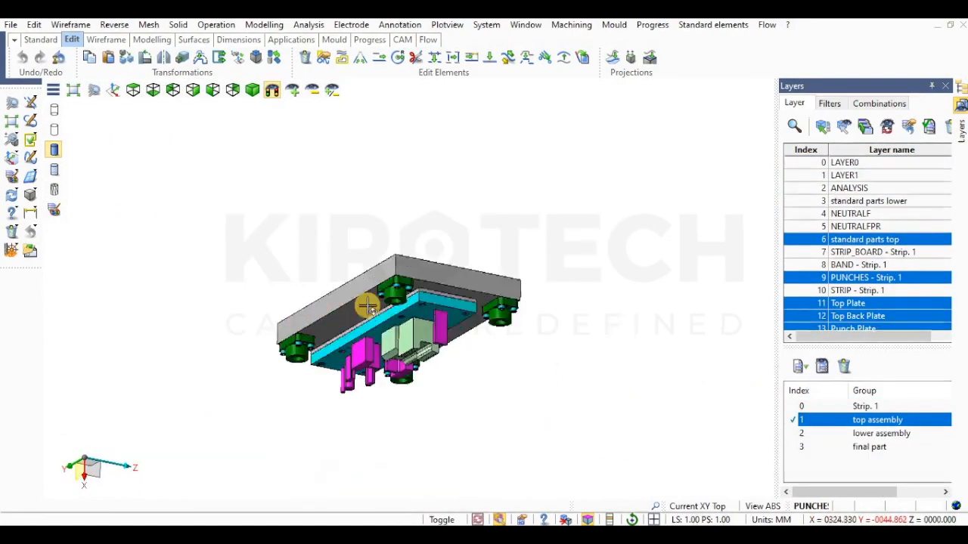
Rotate the view of the full die assembly and bring up the motion study timeline.
left_click_drag(370, 310, 367, 298)
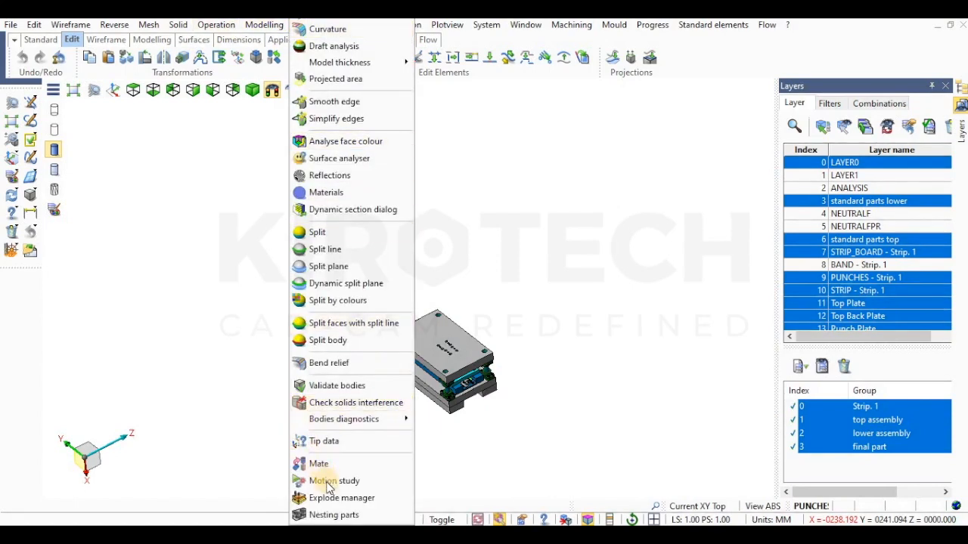
left_click(333, 481)
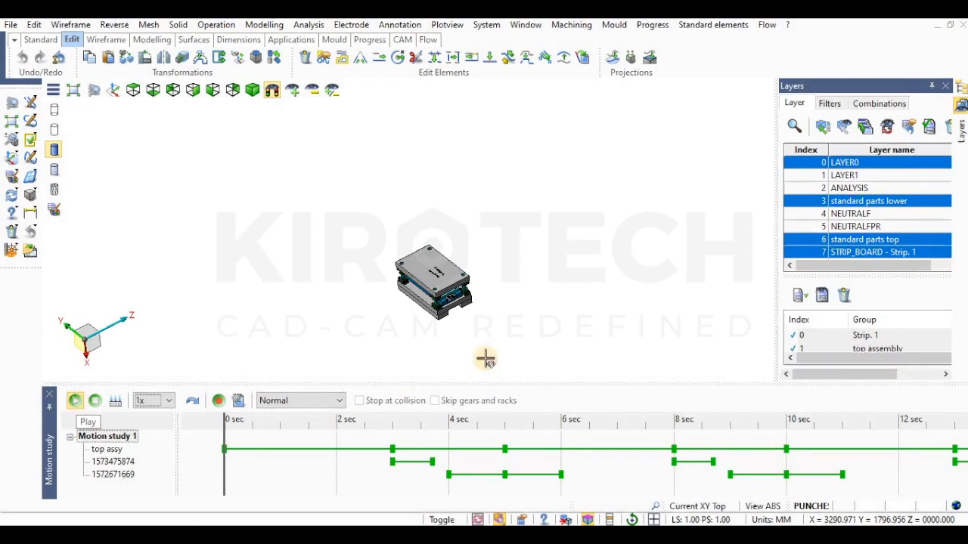
Play the motion study to animate the semi-transparent die assembly's punching stroke.
left_click(75, 400)
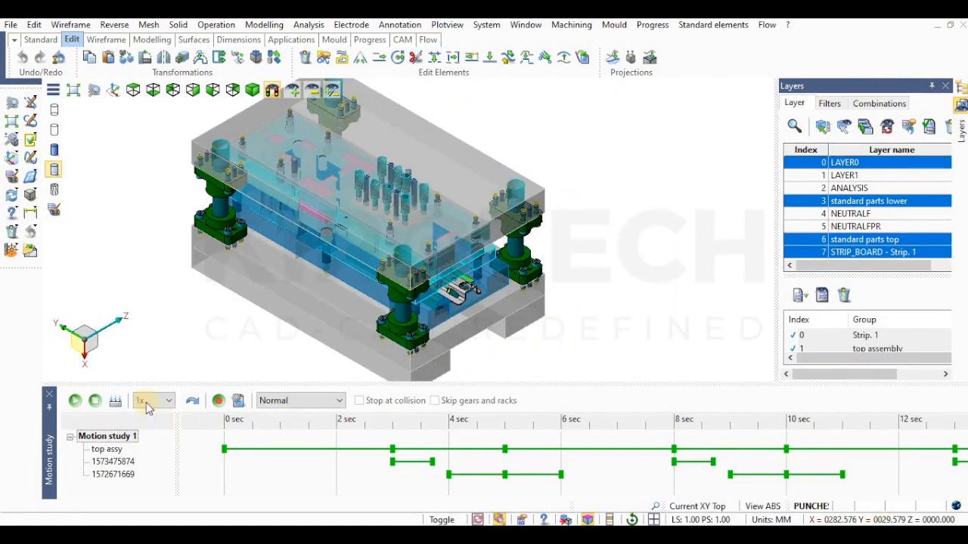
left_click(74, 401)
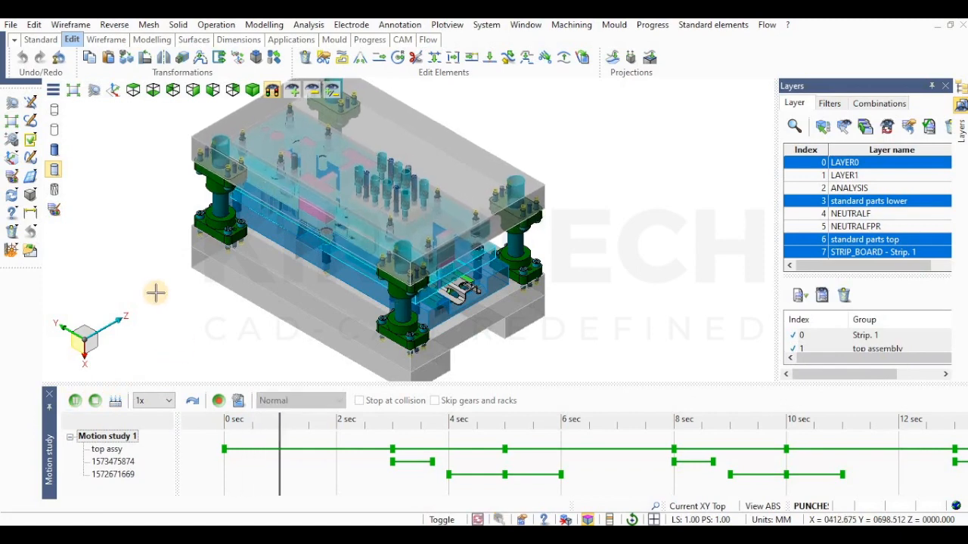